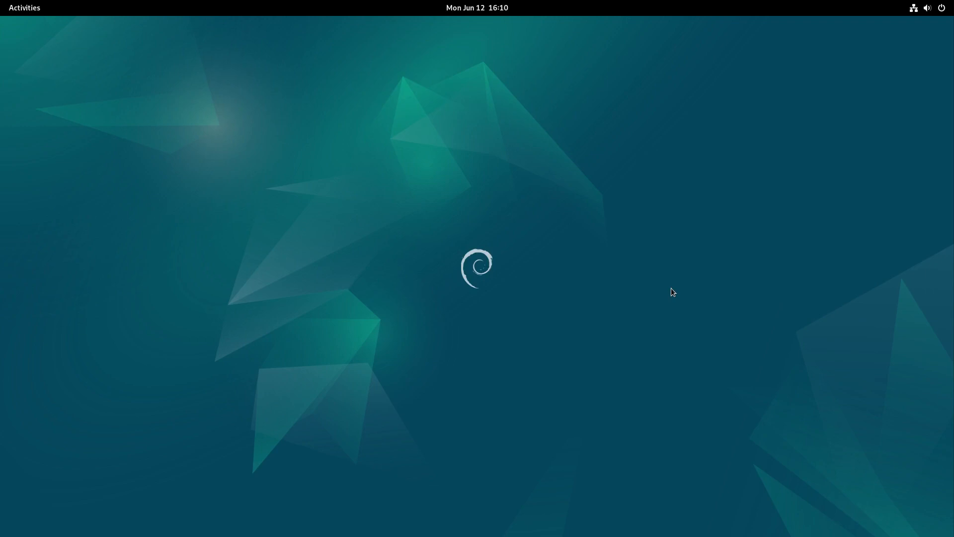
mouse_move(620, 242)
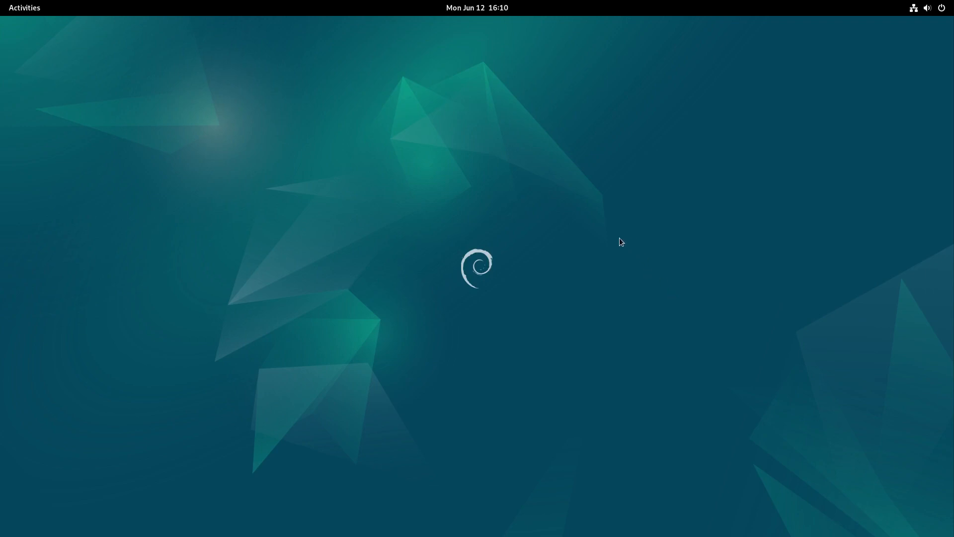
mouse_move(23, 7)
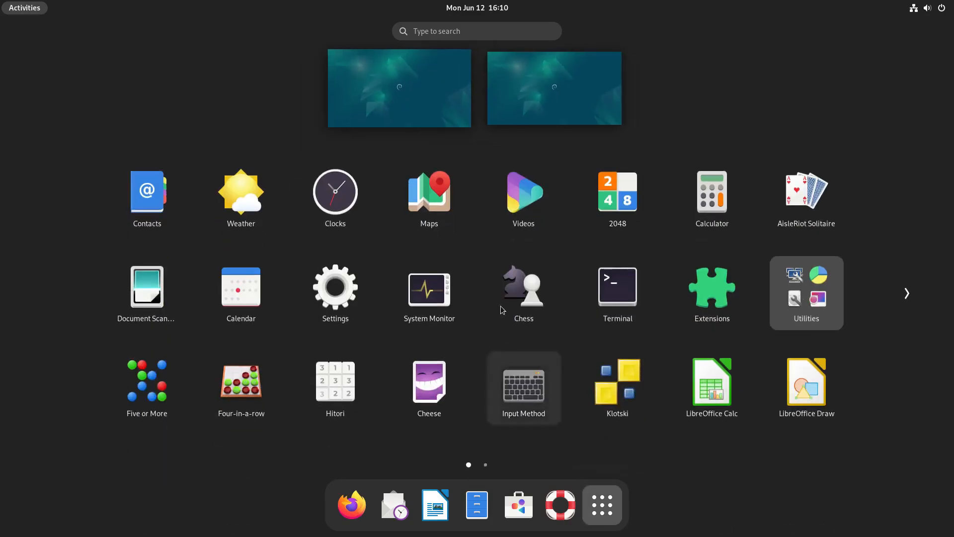
Launch Terminal from the GNOME app grid
left_click(616, 286)
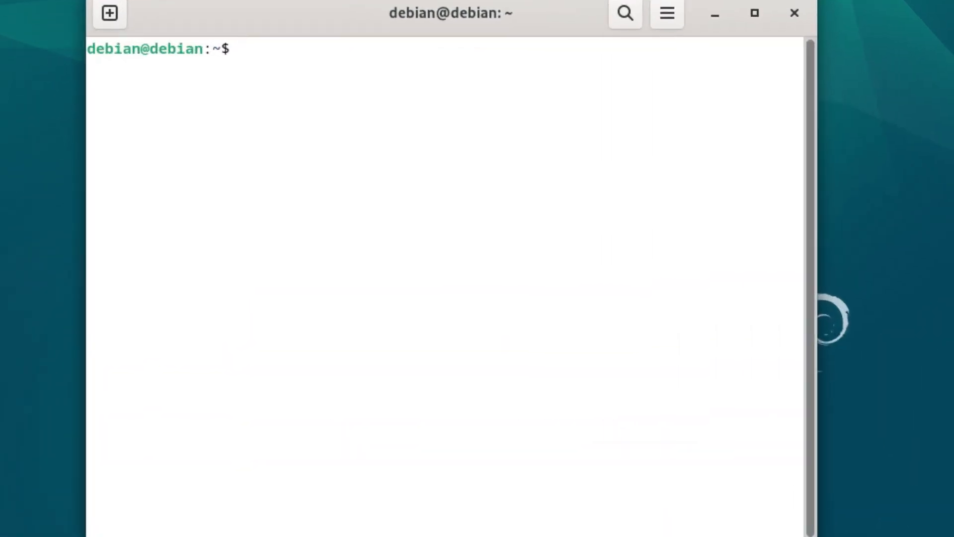
Run sudo apt update with the account password; it fails because the user is not a sudoer
type("sudo")
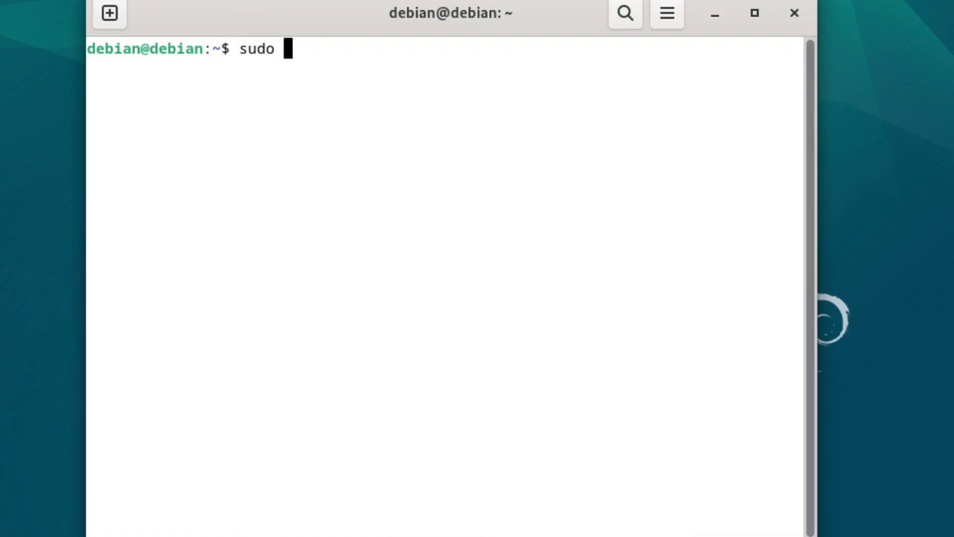
type("apt upd")
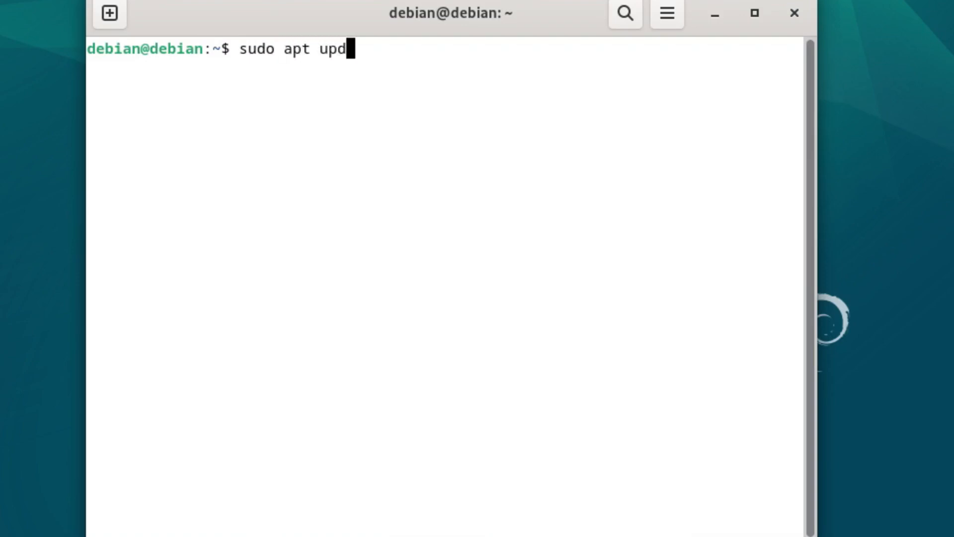
key("Return")
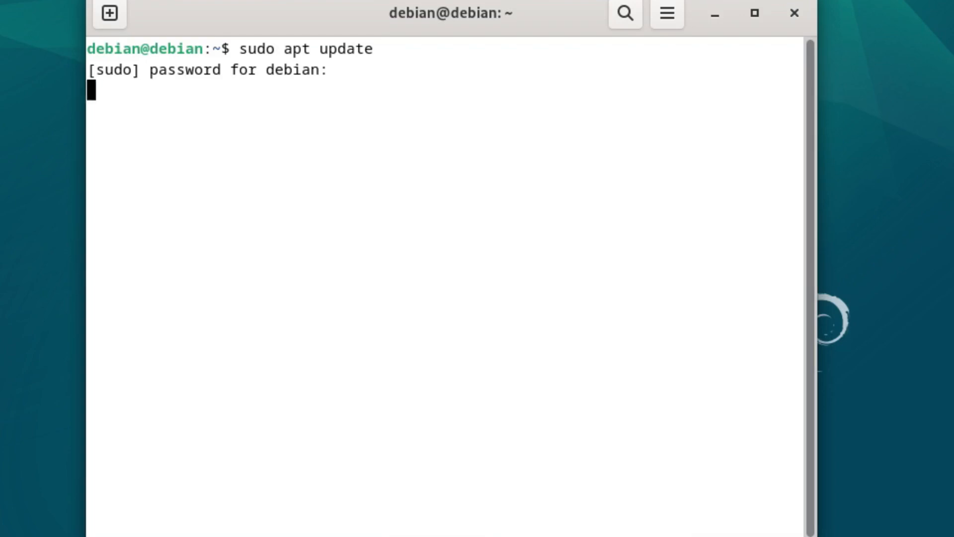
key("Return")
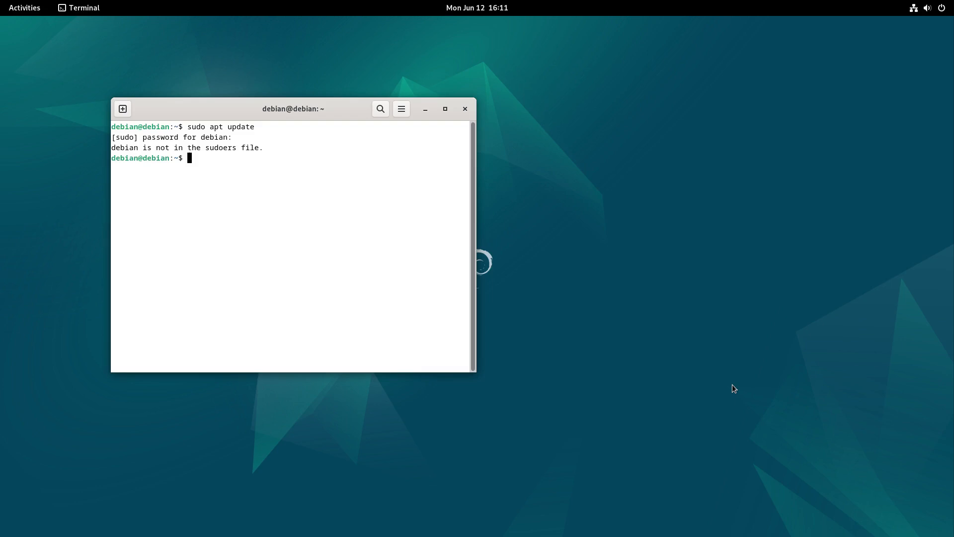
Search 'user' in the Activities overview and open the Users settings panel
left_click(24, 7)
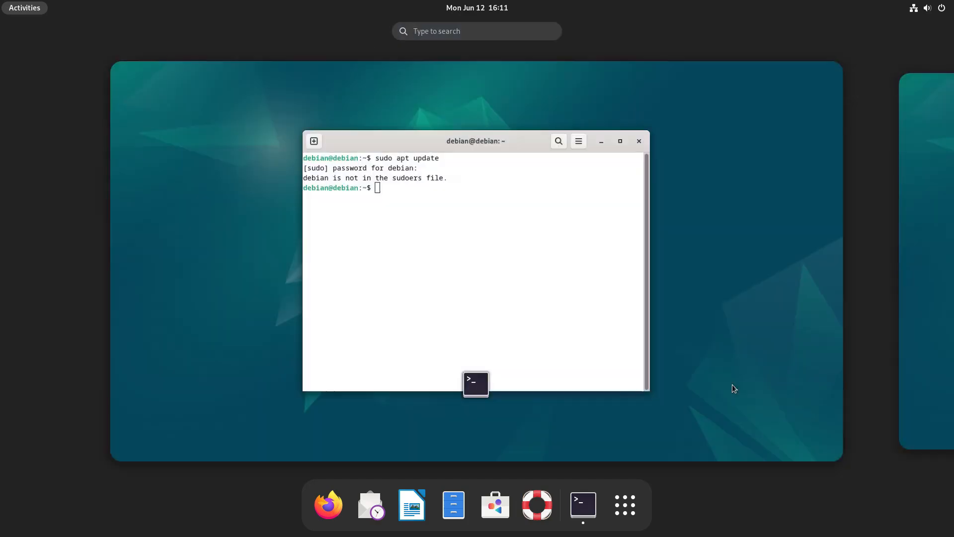
type("user")
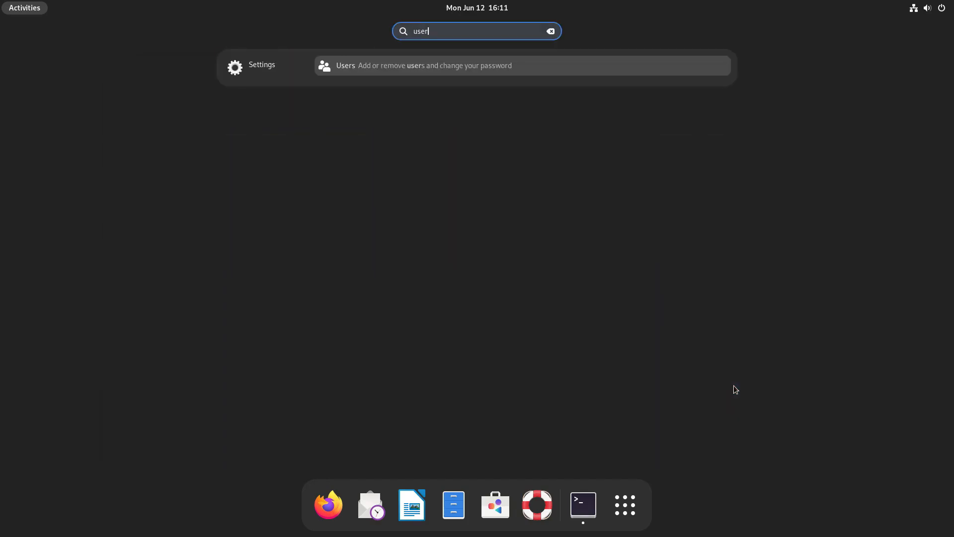
left_click(581, 504)
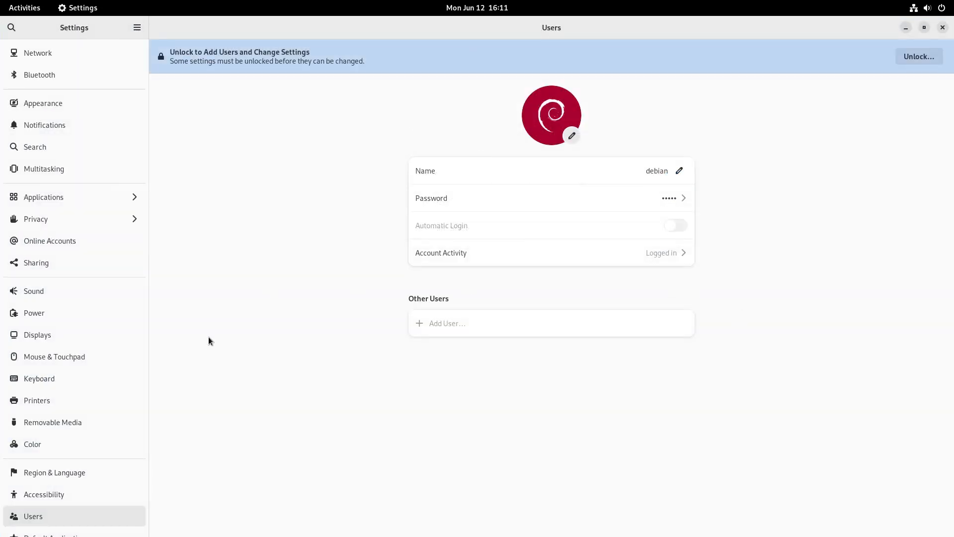
mouse_move(633, 176)
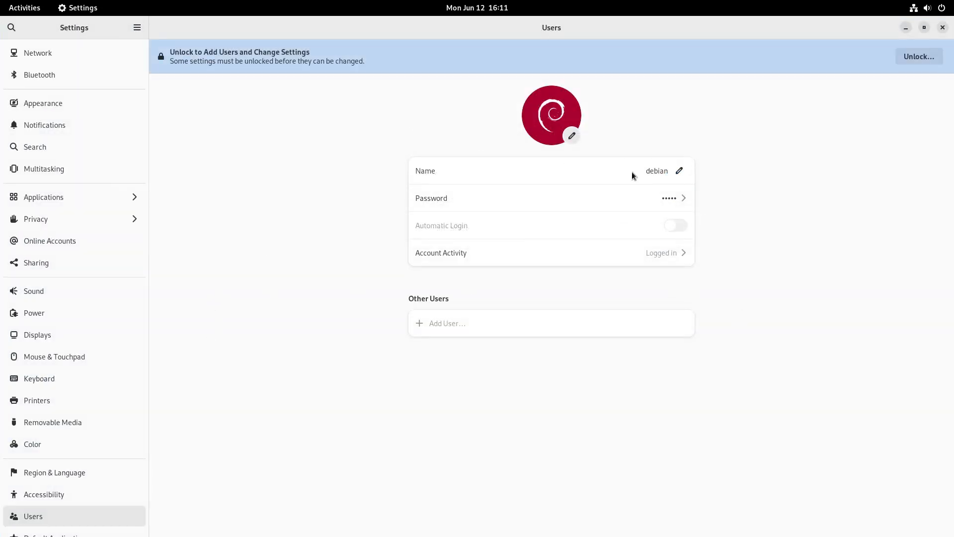
mouse_move(679, 171)
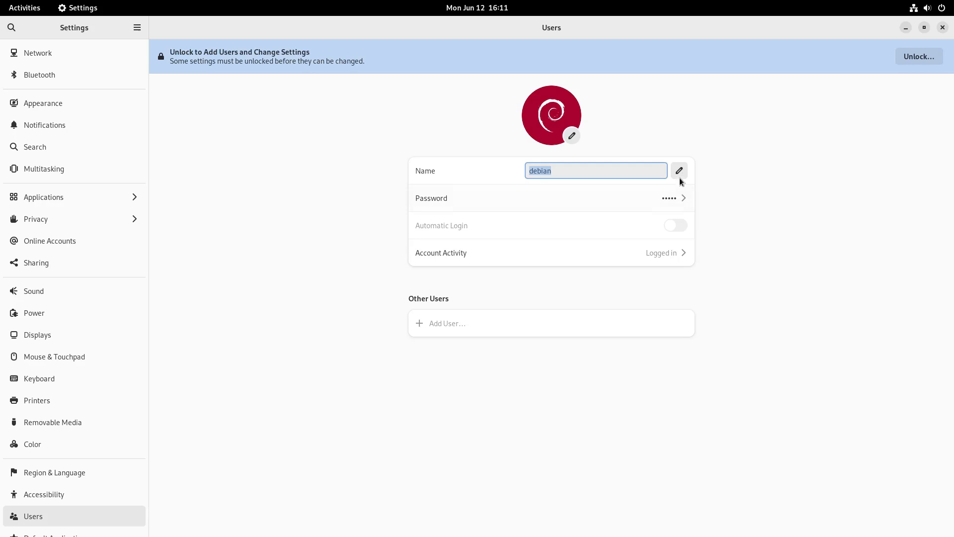
mouse_move(654, 237)
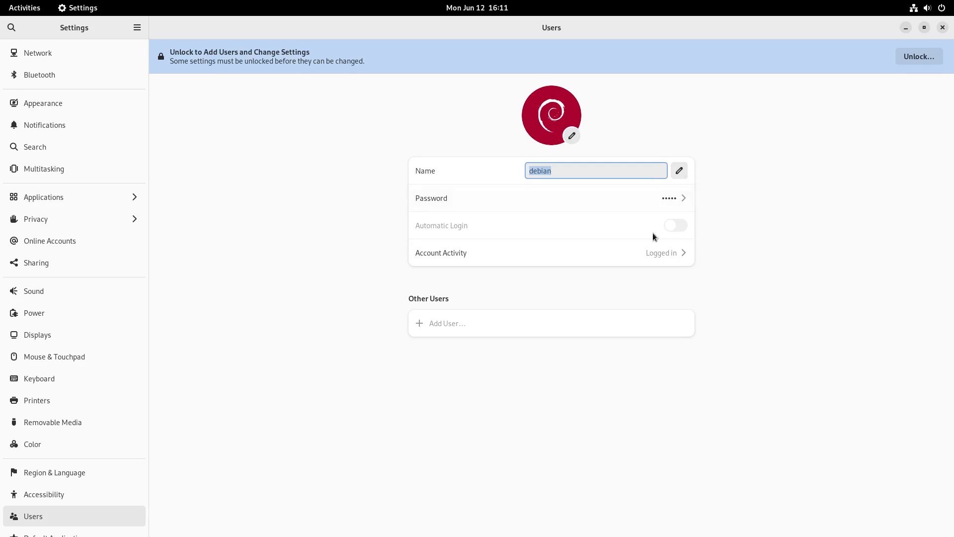
mouse_move(793, 211)
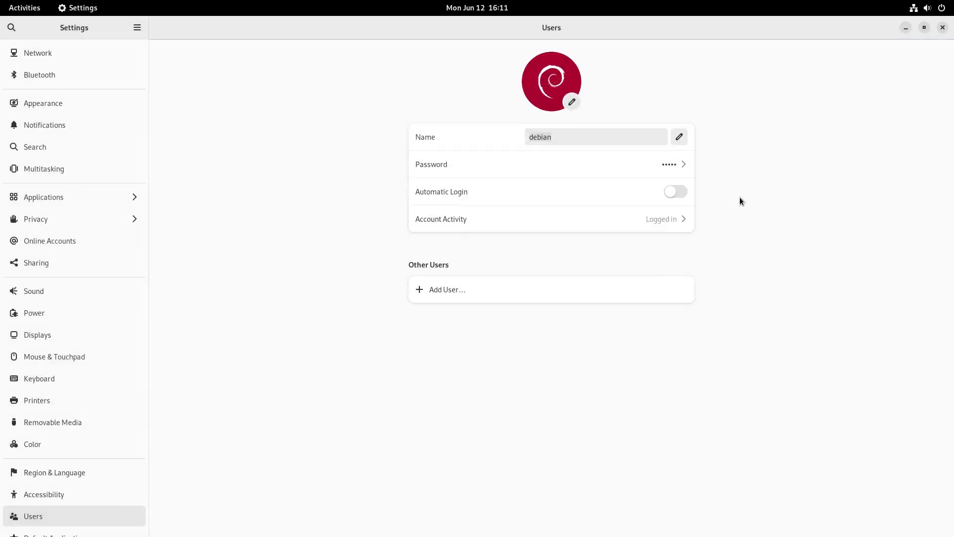
mouse_move(583, 272)
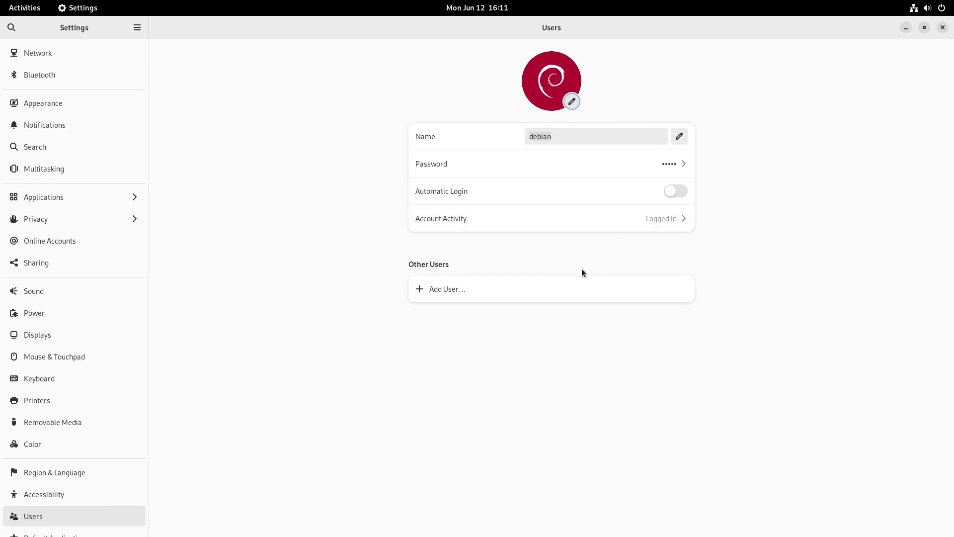
mouse_move(680, 136)
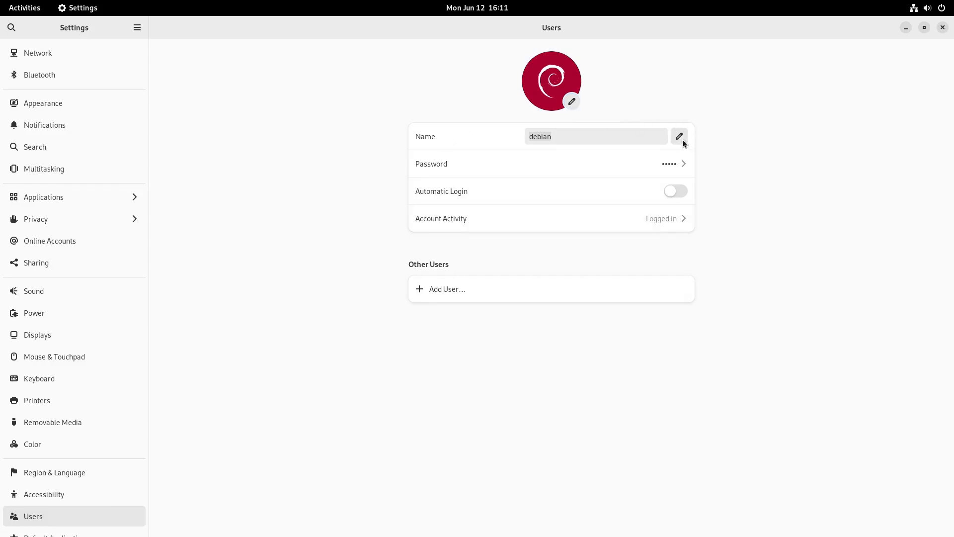
mouse_move(575, 103)
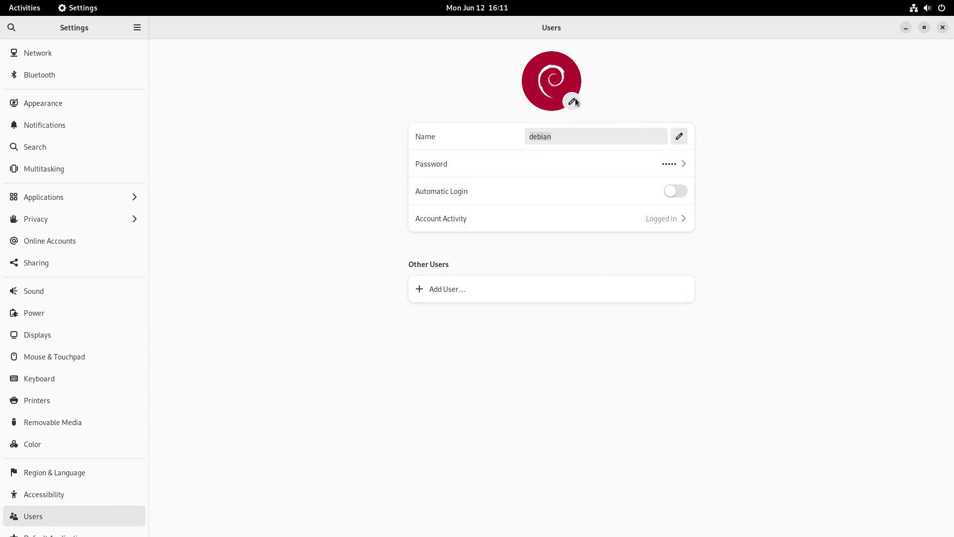
mouse_move(685, 146)
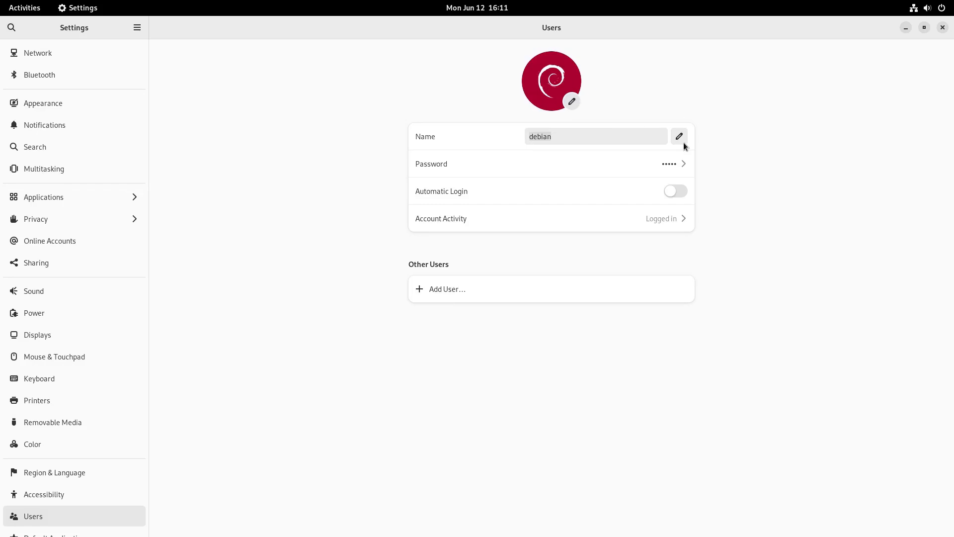
mouse_move(497, 292)
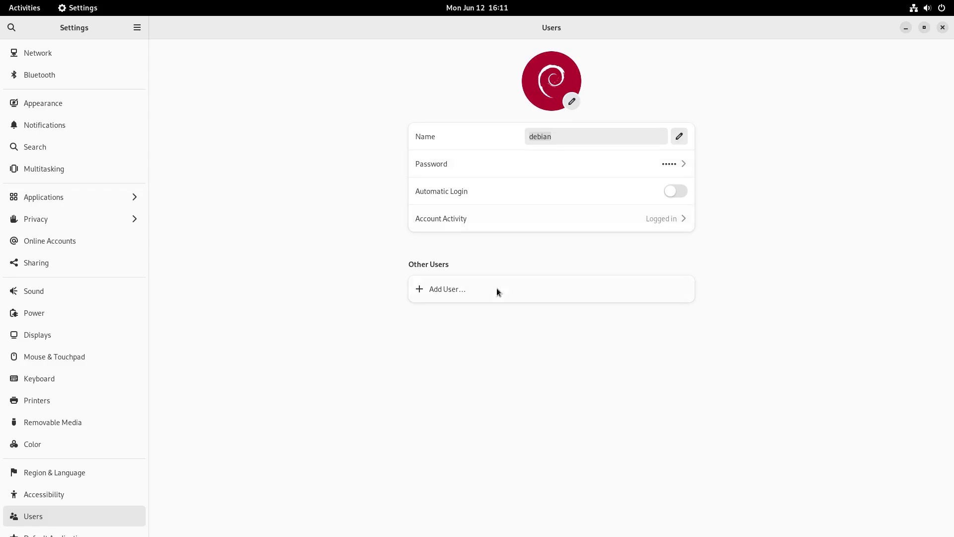
Review the account details in Settings > Users and close Settings without changes
scroll("down", 3)
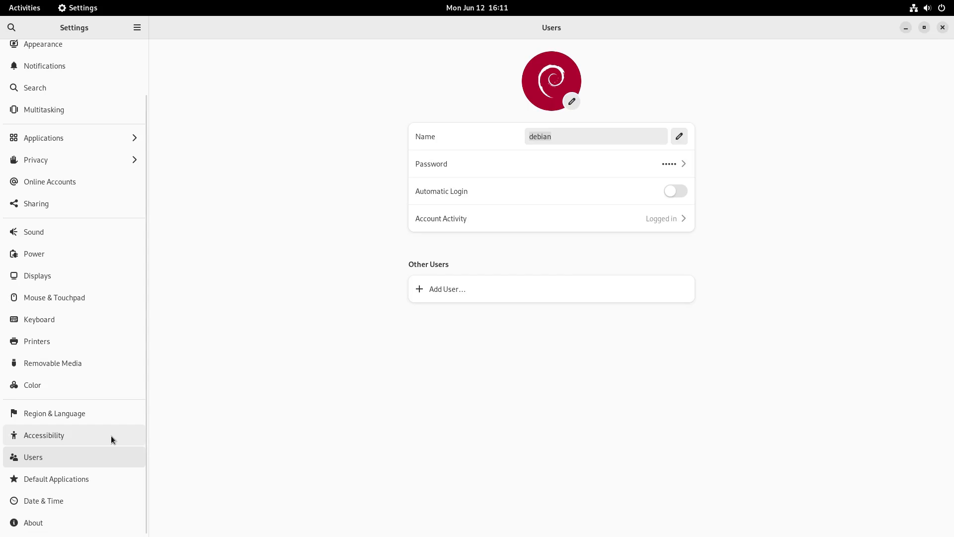
mouse_move(309, 343)
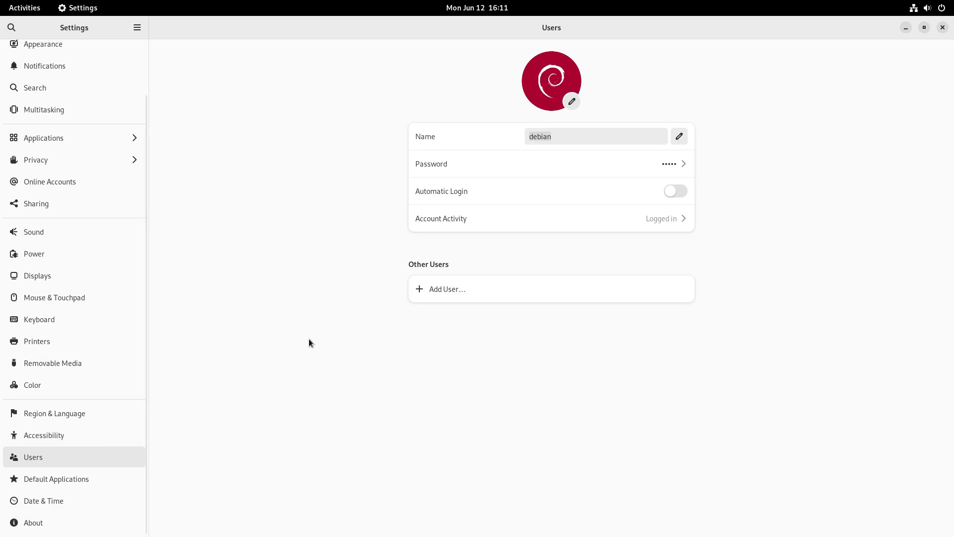
mouse_move(737, 251)
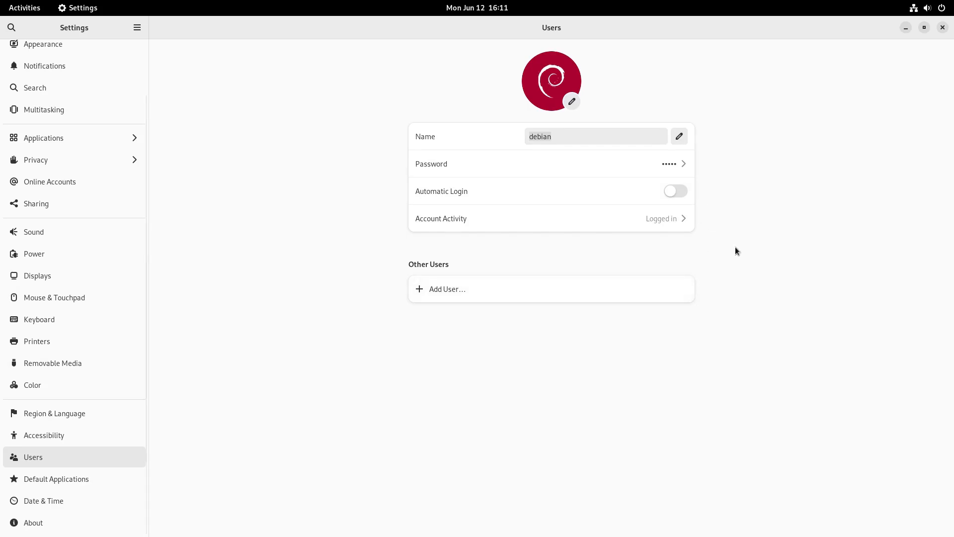
mouse_move(703, 229)
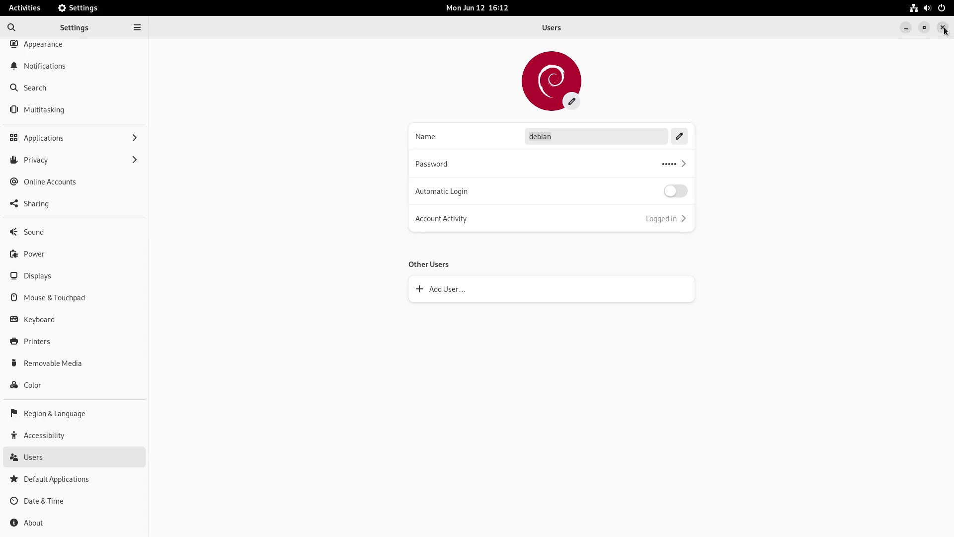
left_click(946, 28)
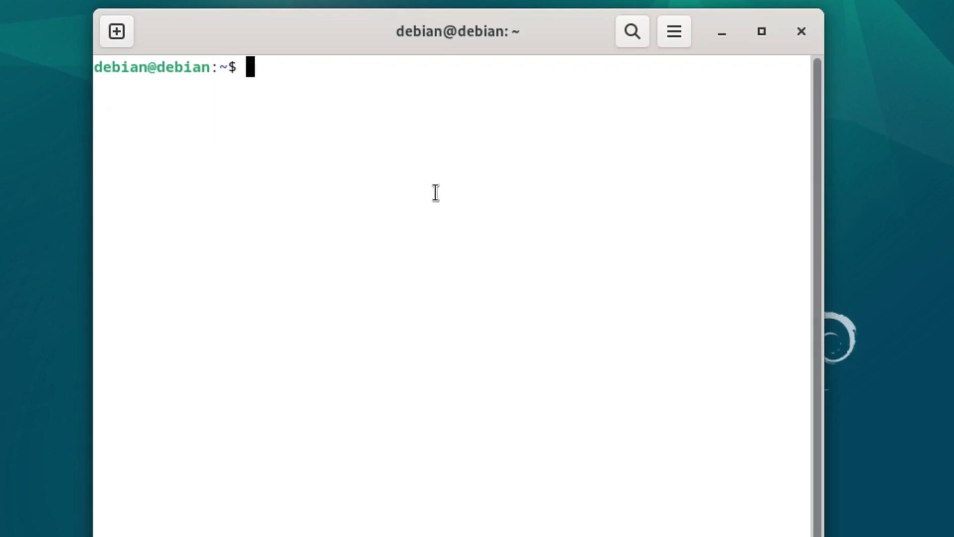
Switch to the root account with su - root and its password
type("su")
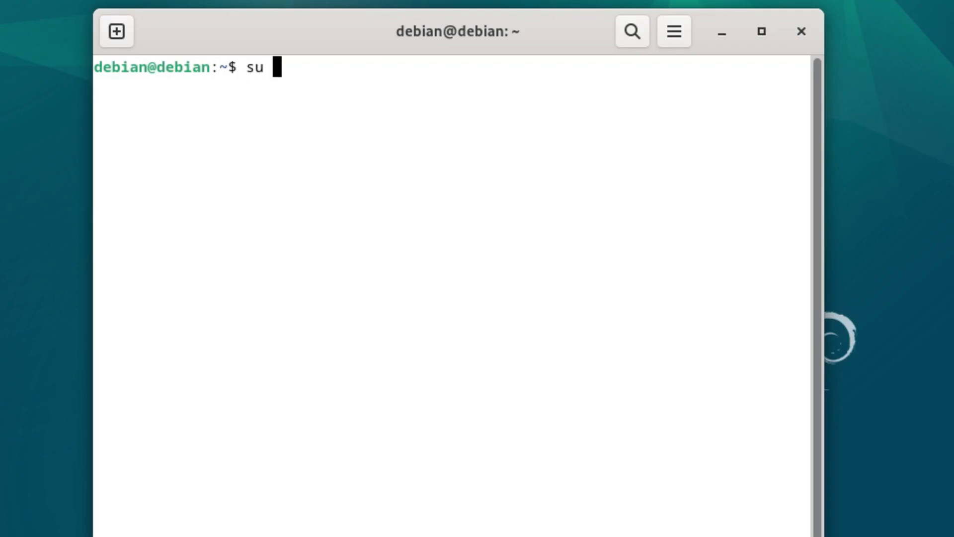
type("- ro")
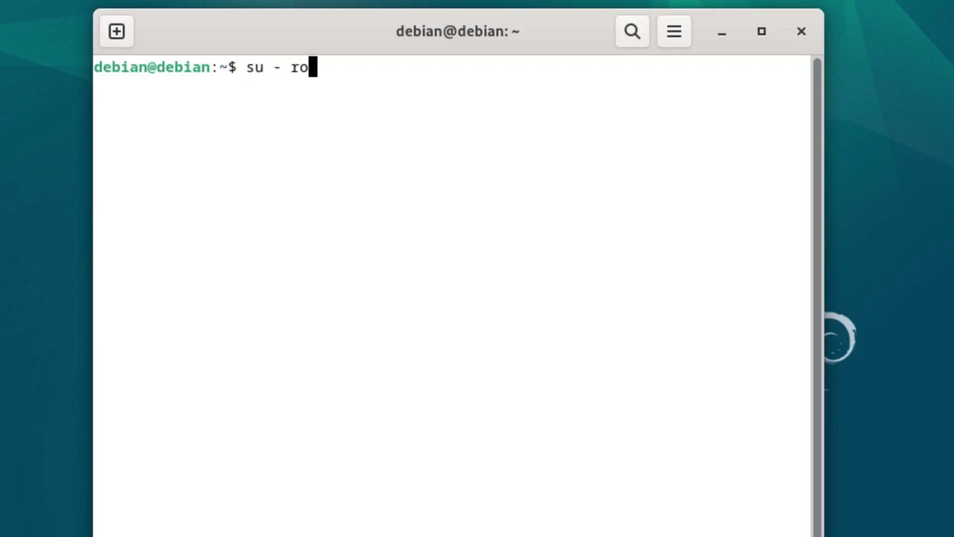
type("ot")
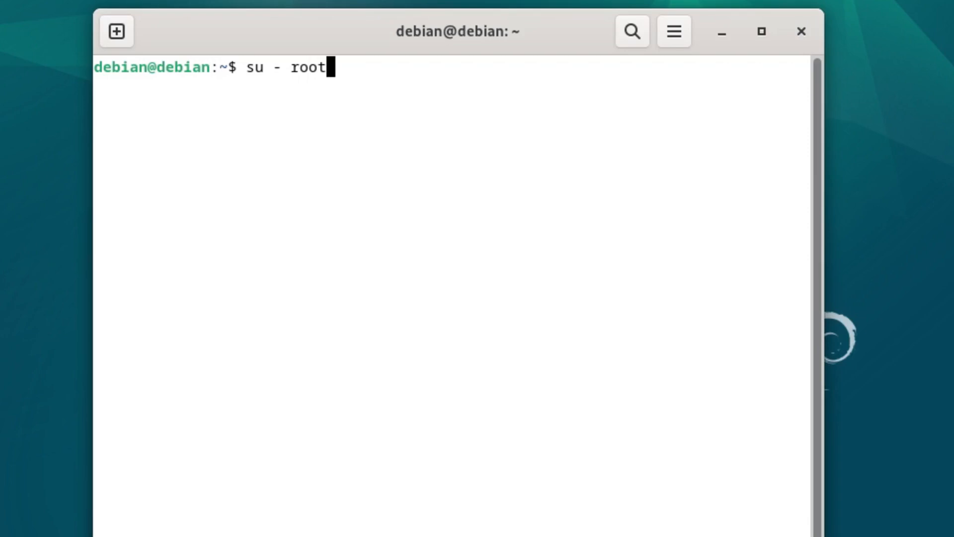
key("Return")
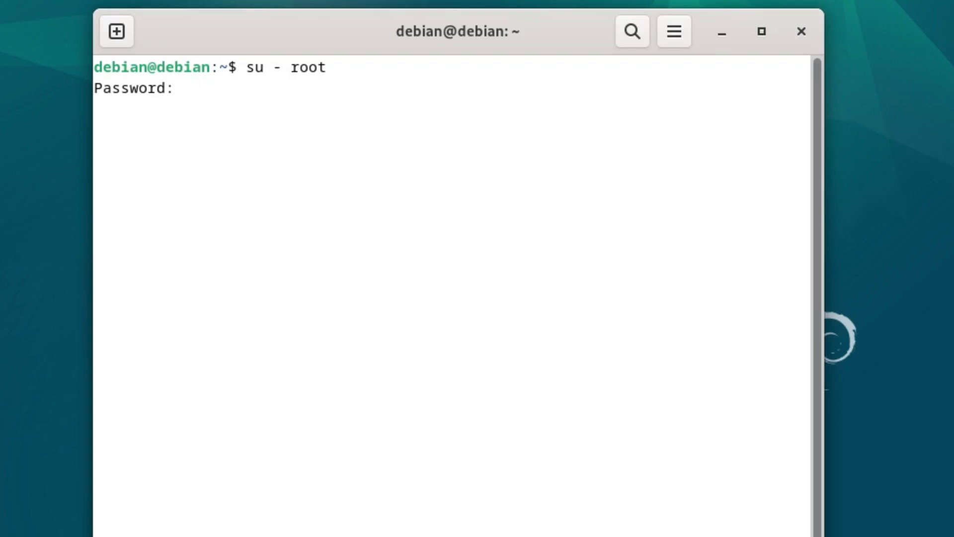
key("Return")
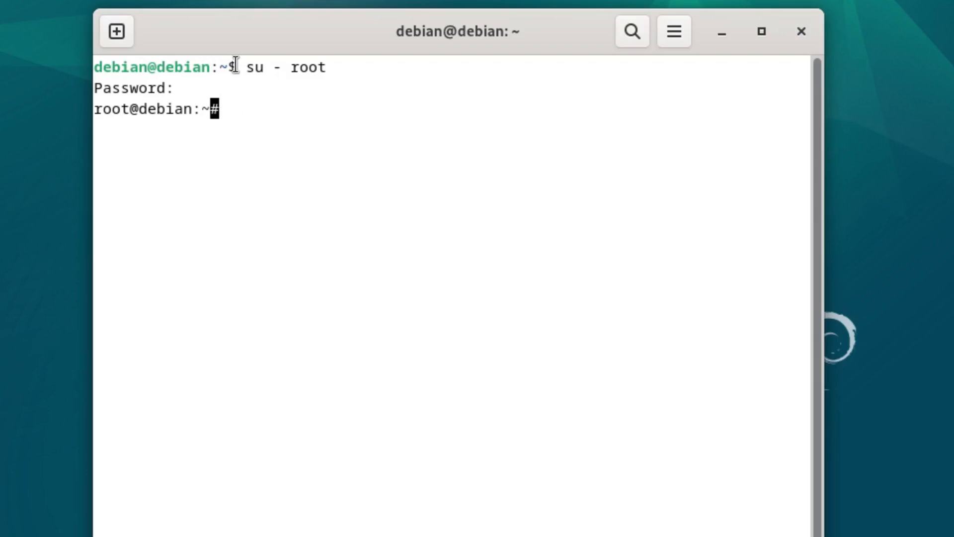
mouse_move(252, 68)
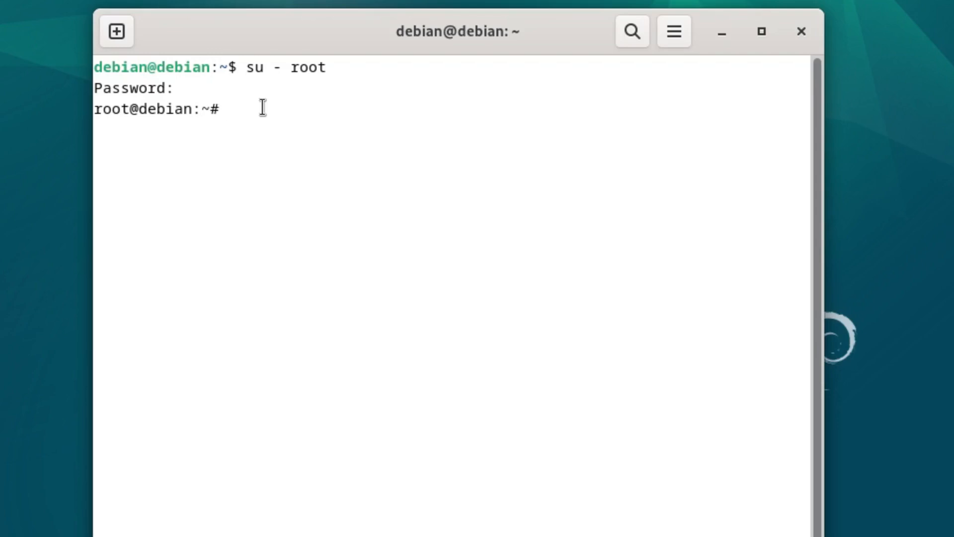
Run apt install sudo as root; sudo is already the newest version
type("apt")
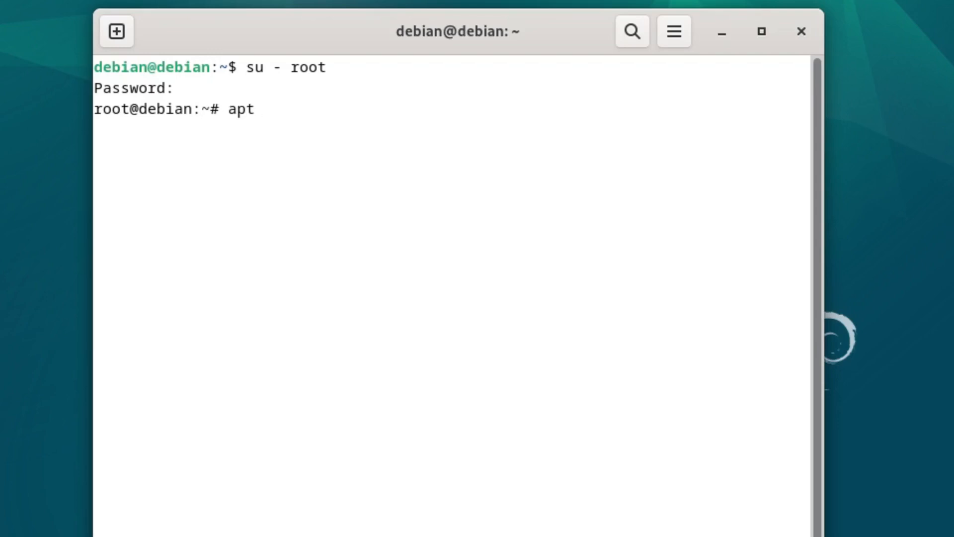
type("inst")
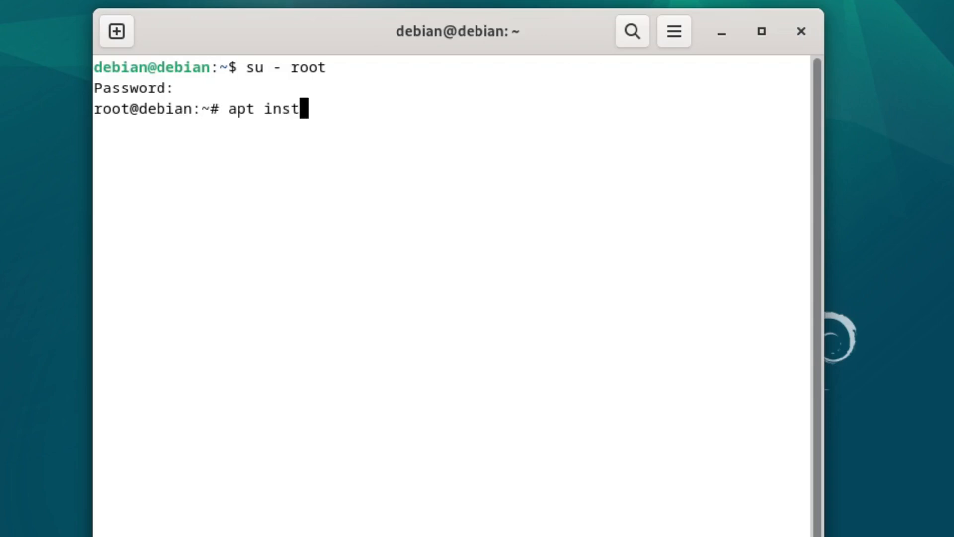
key("Return")
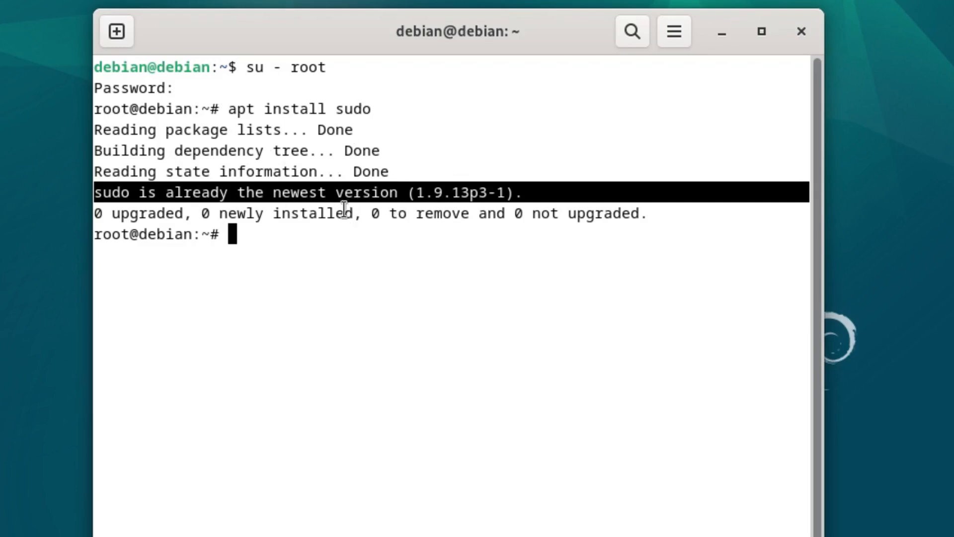
mouse_move(340, 232)
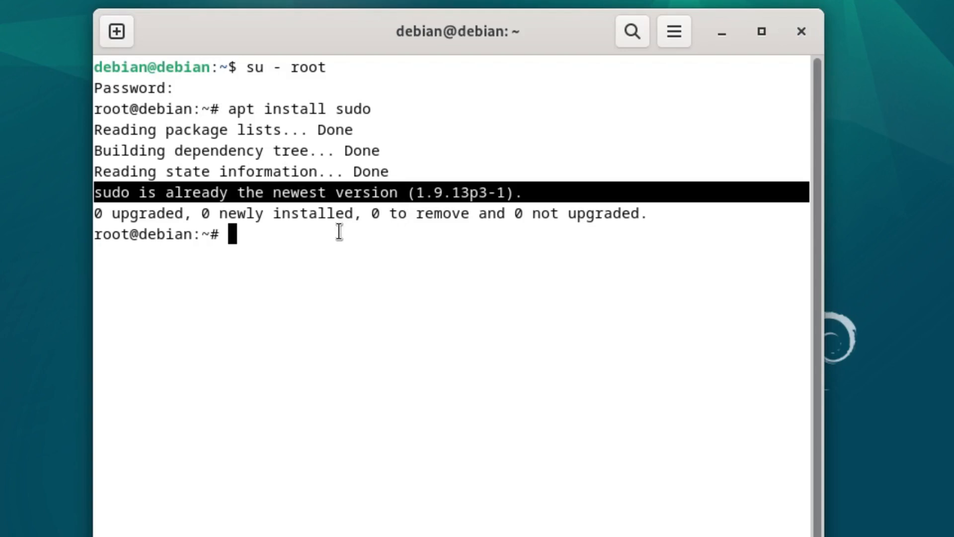
Add debian to the sudo group with usermod -aG sudo debian, then start switching back with su
type("user")
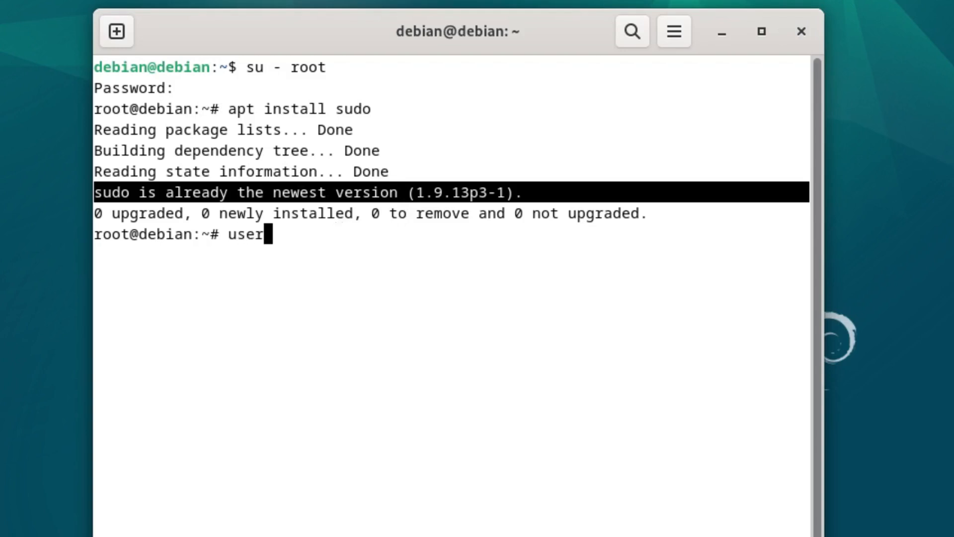
type("mod -")
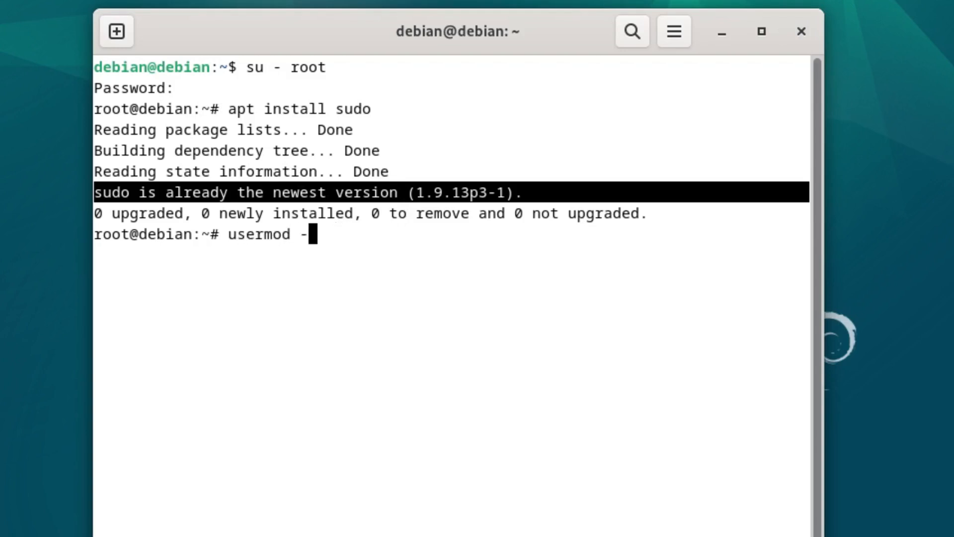
type("aG")
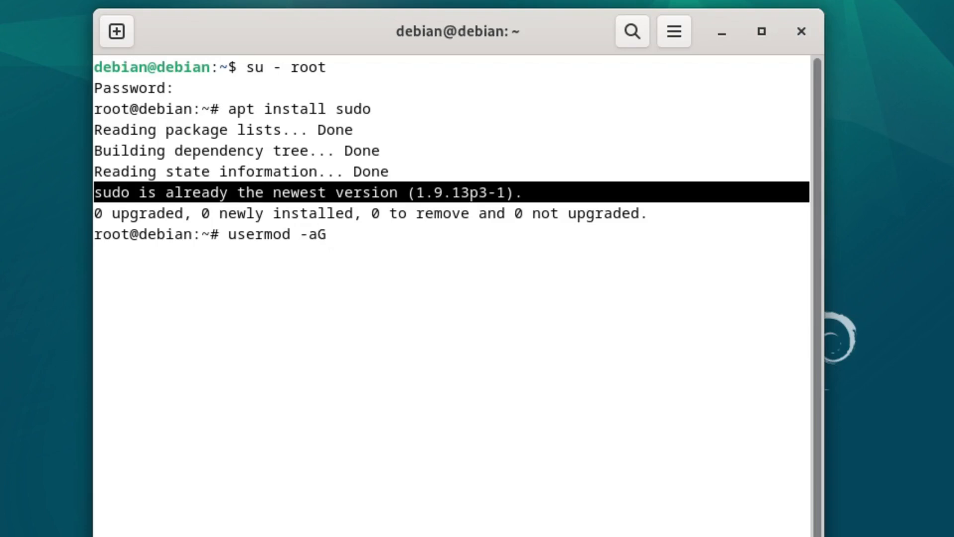
type("sudo")
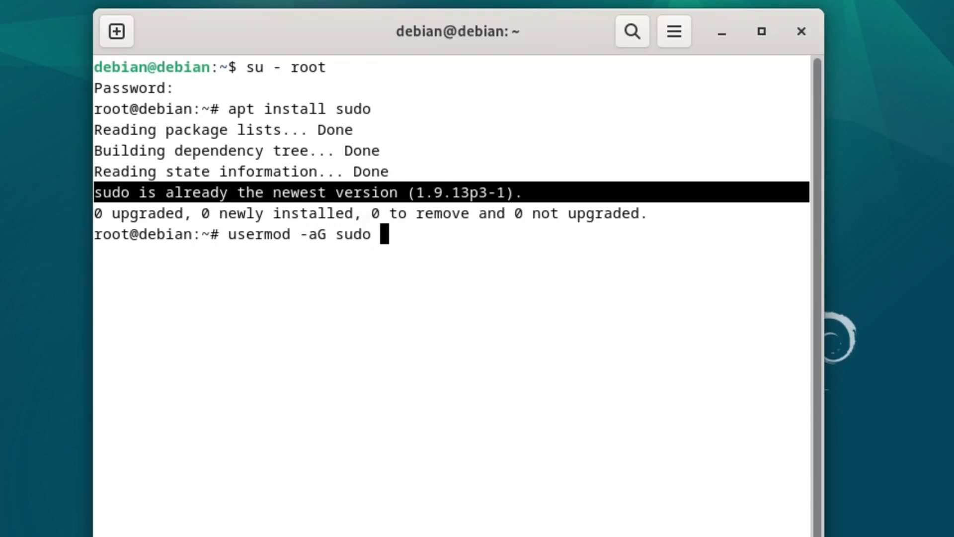
type("debian")
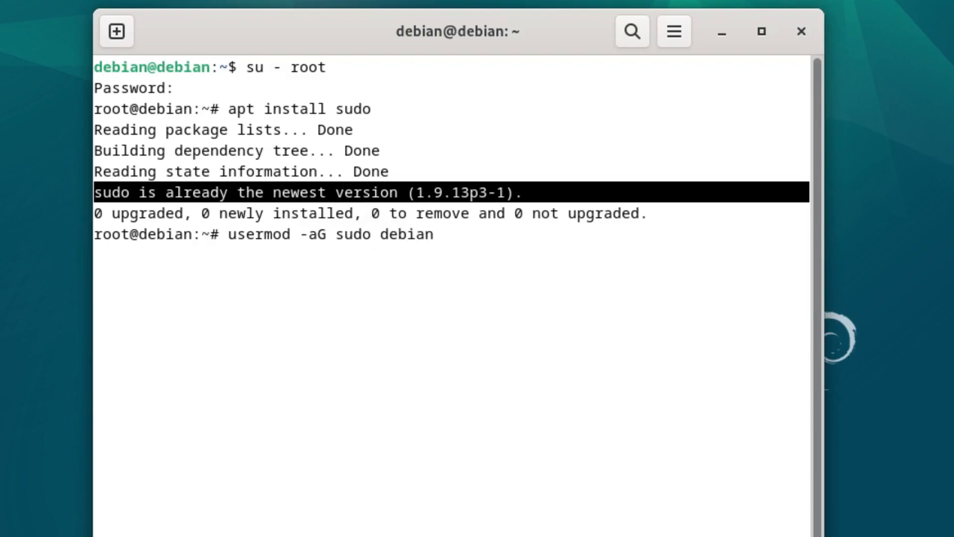
key("Return")
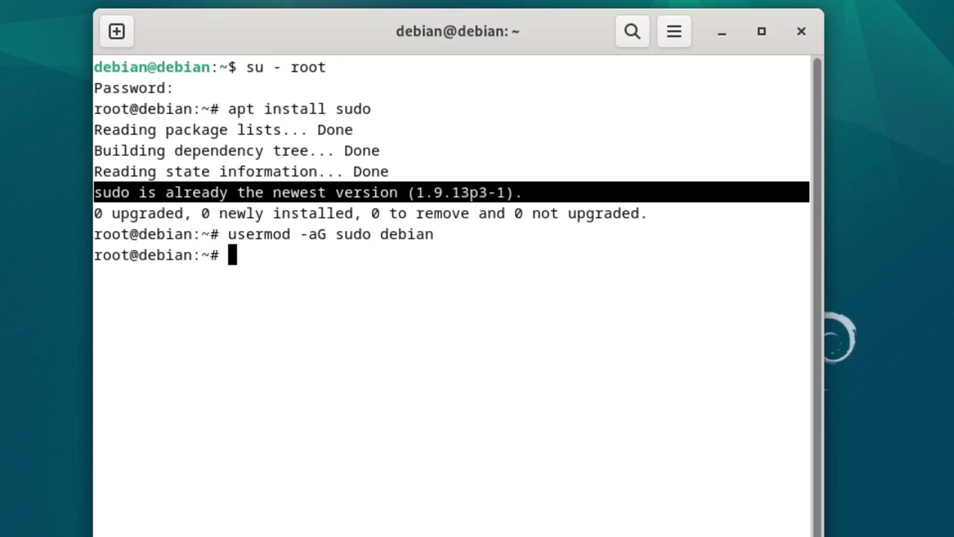
type("su - debian")
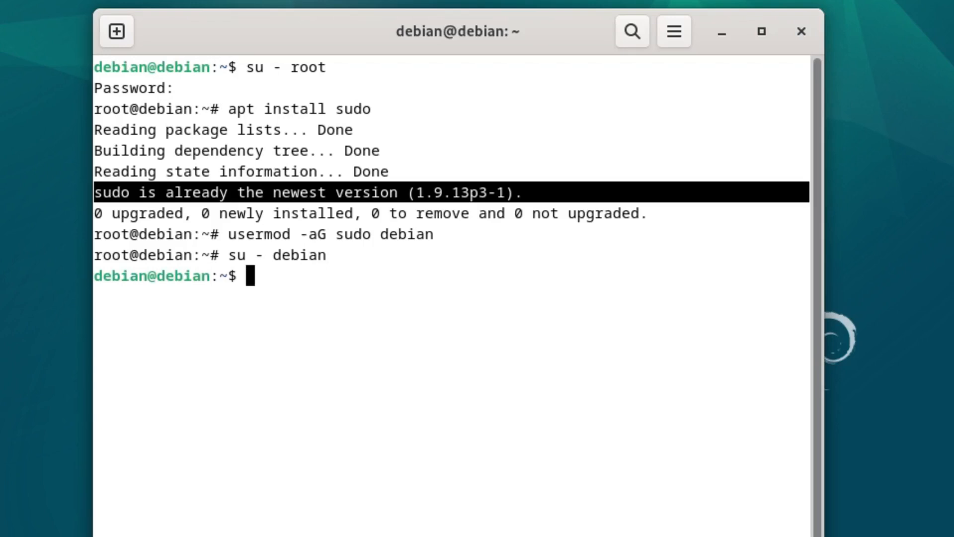
mouse_move(546, 132)
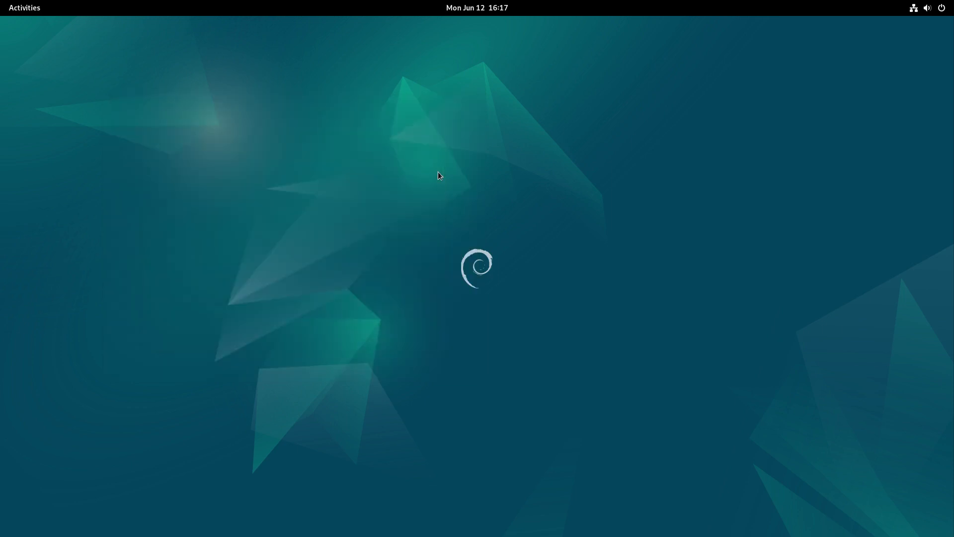
mouse_move(943, 8)
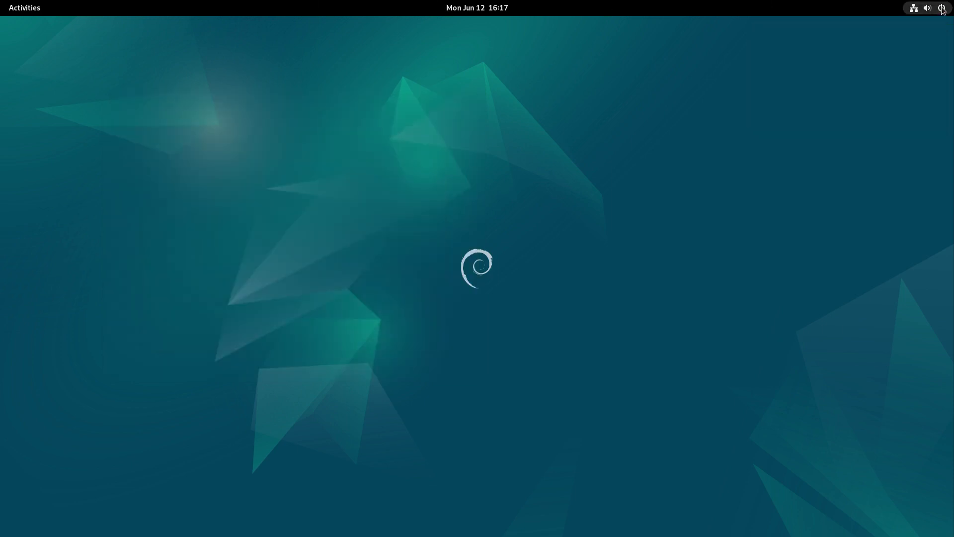
Use the system menu to log out and back in, returning to a fresh terminal
left_click(943, 7)
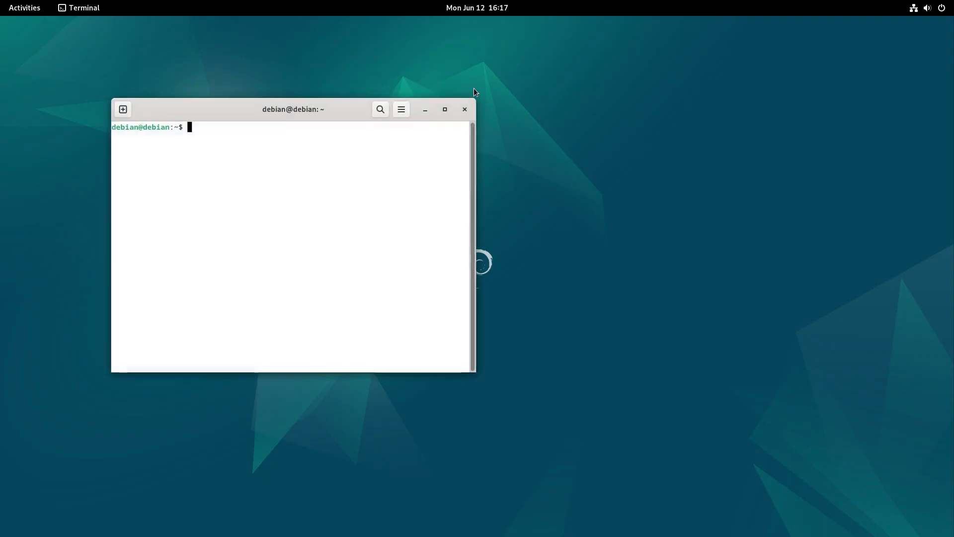
Run sudo apt update as debian with the user password; the update now starts
type("sudo apt")
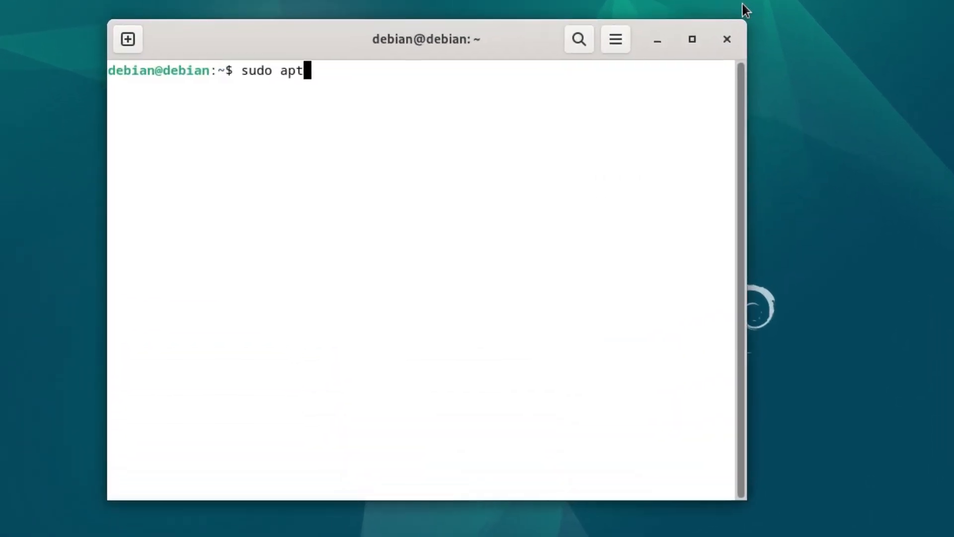
key("Return")
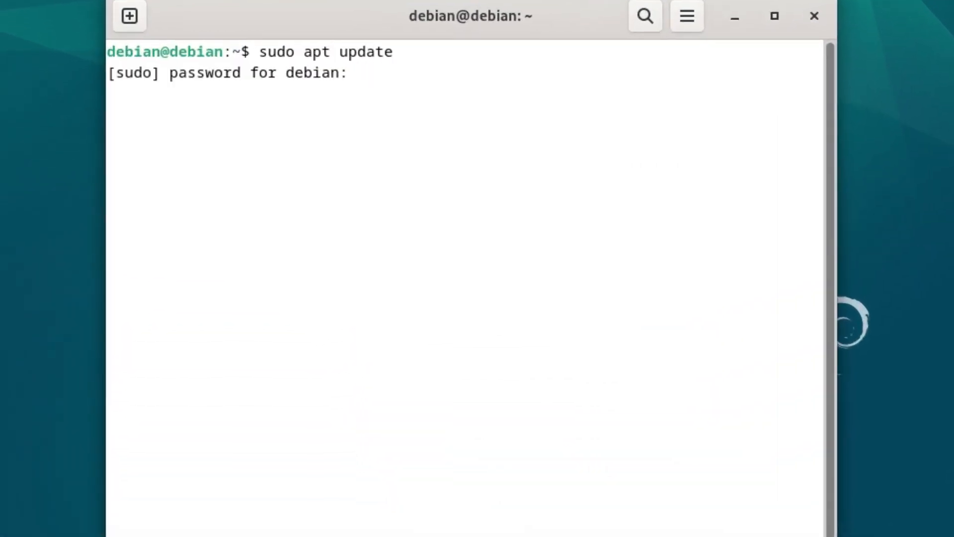
key("Return")
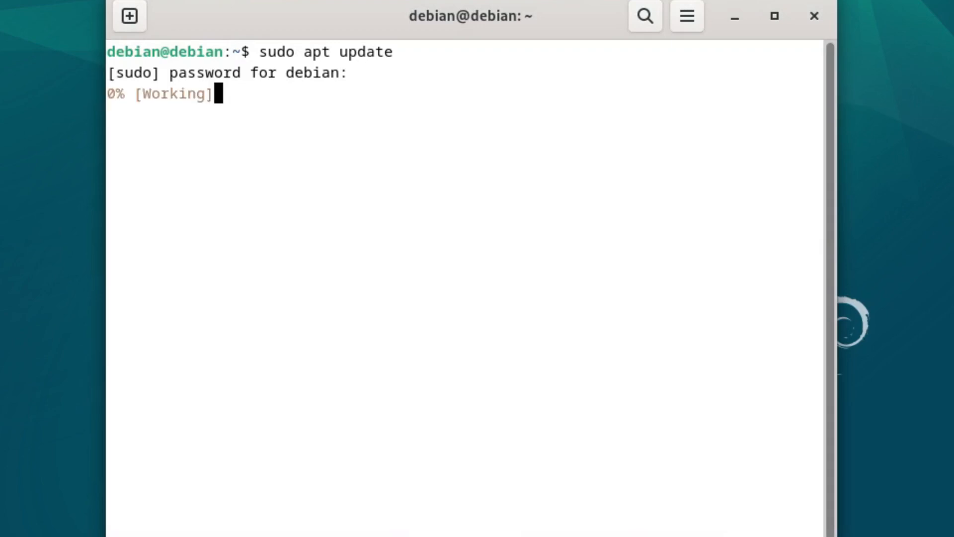